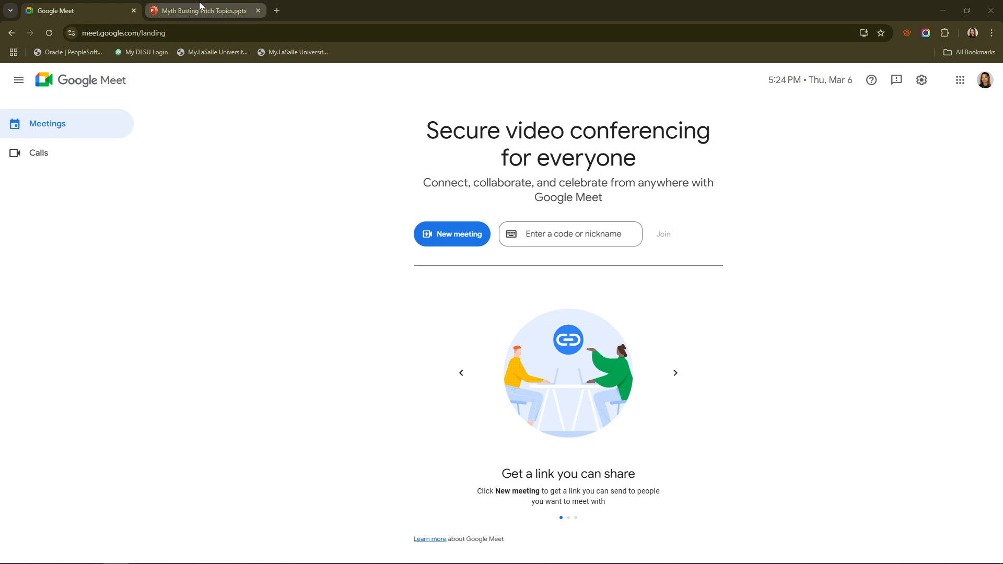
Bring up slideshow options in the Myth Busting Pitch Topics deck, then return to Meet.
{"action": "left_click", "coordinate": [203, 11]}
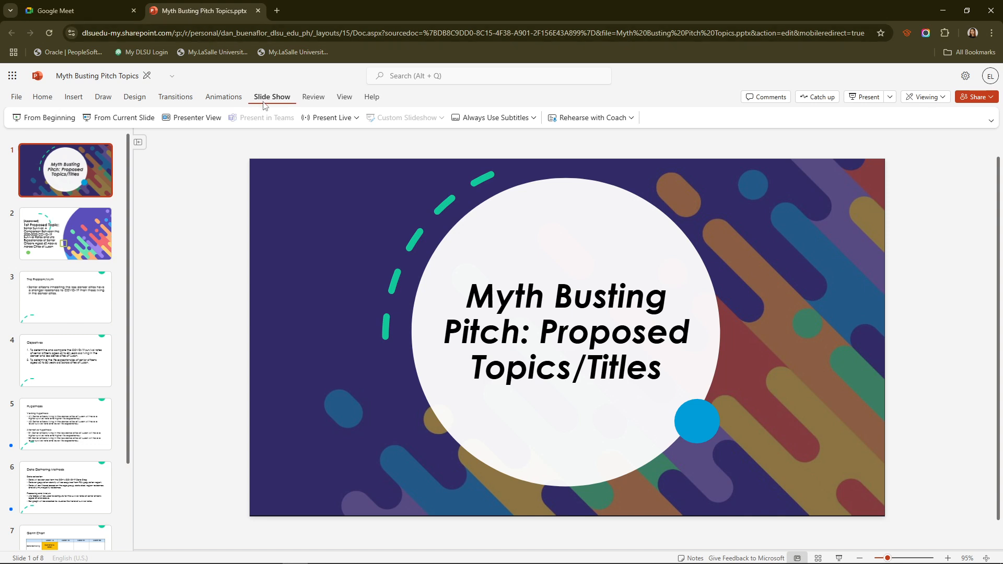
{"action": "mouse_move", "coordinate": [50, 122]}
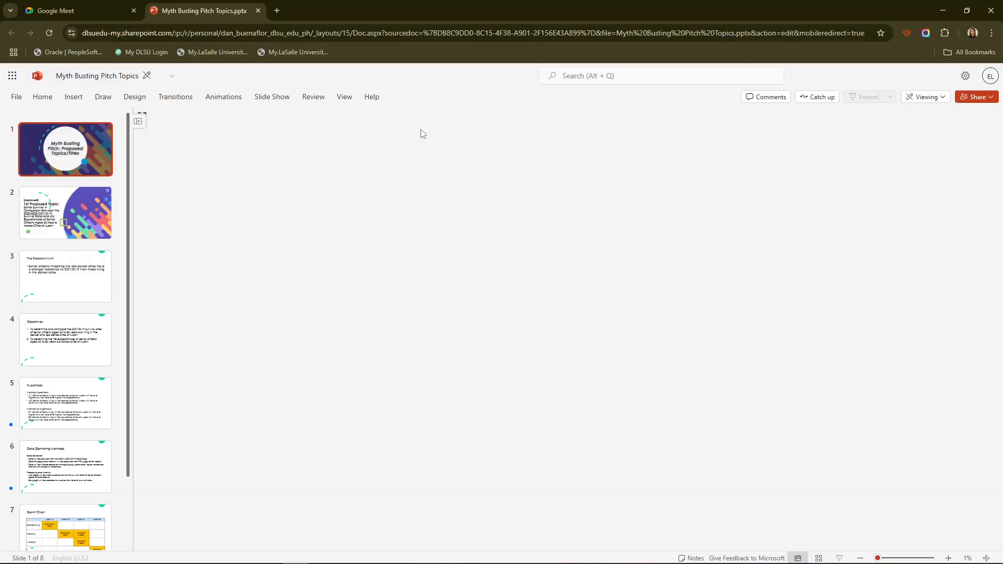
{"action": "left_click", "coordinate": [272, 97]}
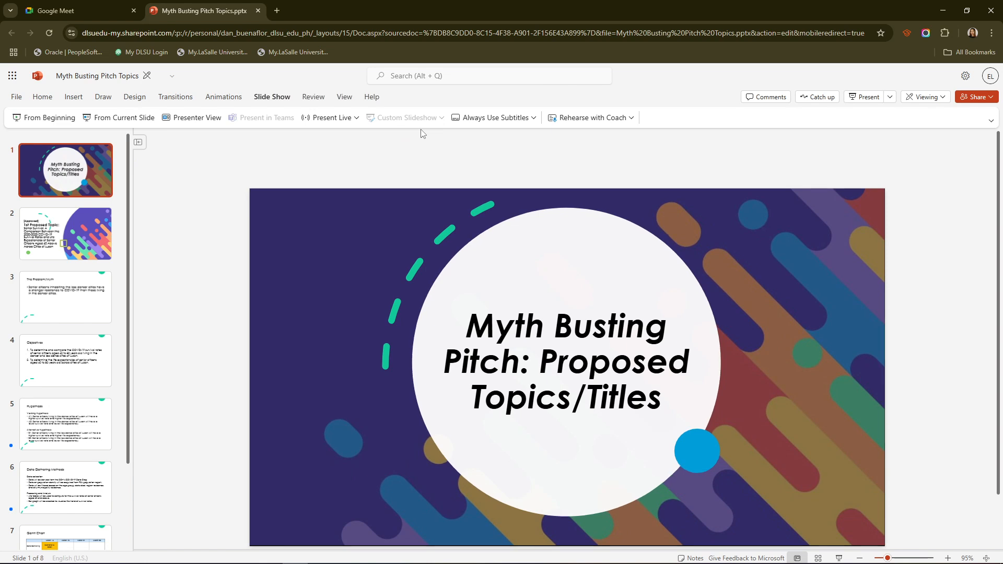
{"action": "mouse_move", "coordinate": [134, 124]}
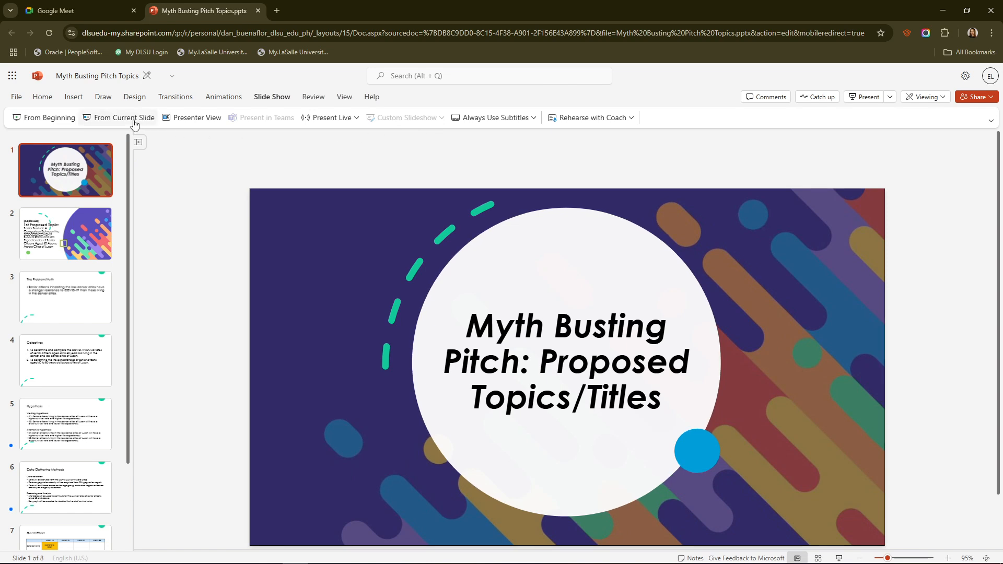
{"action": "left_click", "coordinate": [53, 11]}
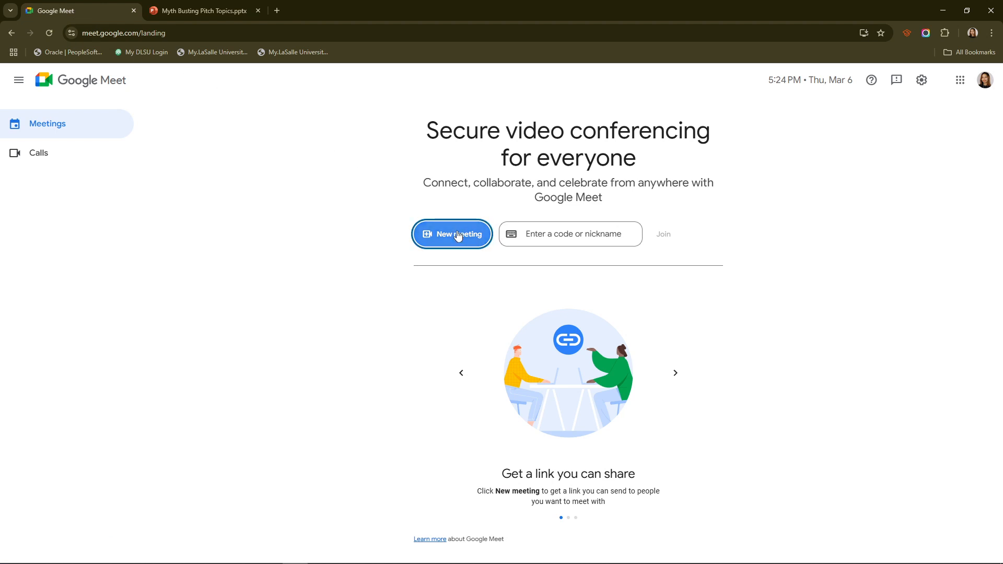
Start an instant meeting from New meeting and join the call alone.
{"action": "left_click", "coordinate": [452, 234]}
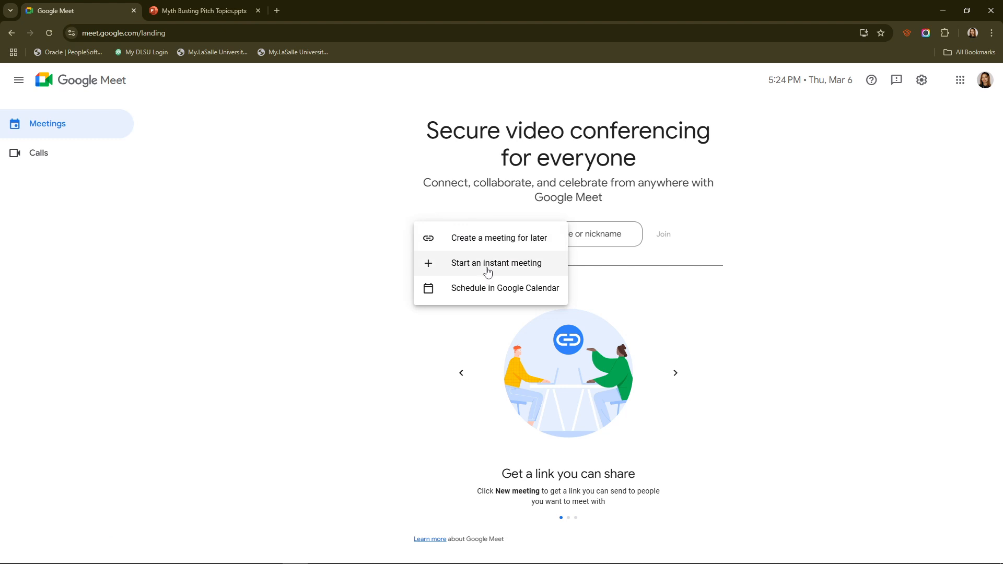
{"action": "left_click", "coordinate": [496, 264]}
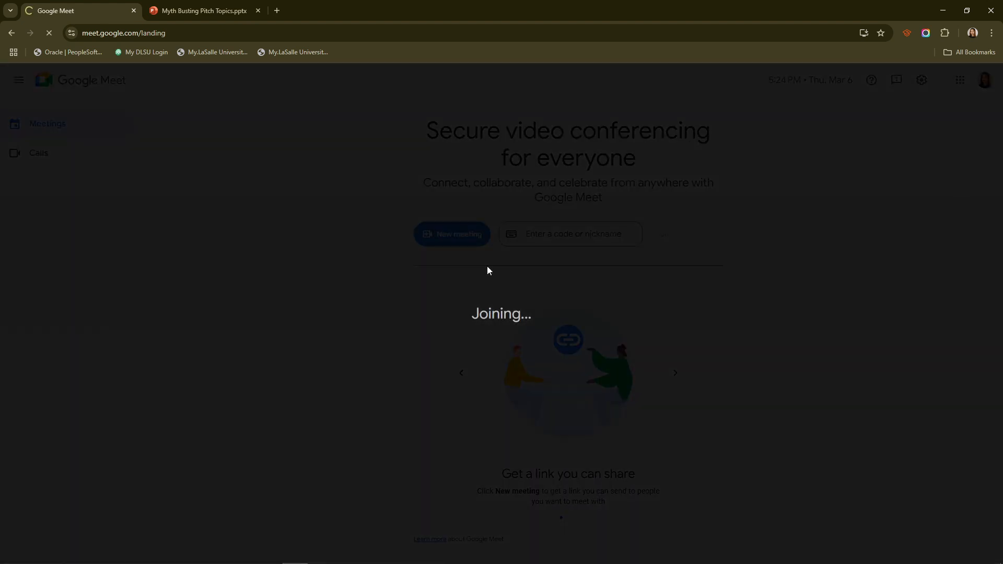
{"action": "left_click", "coordinate": [452, 234]}
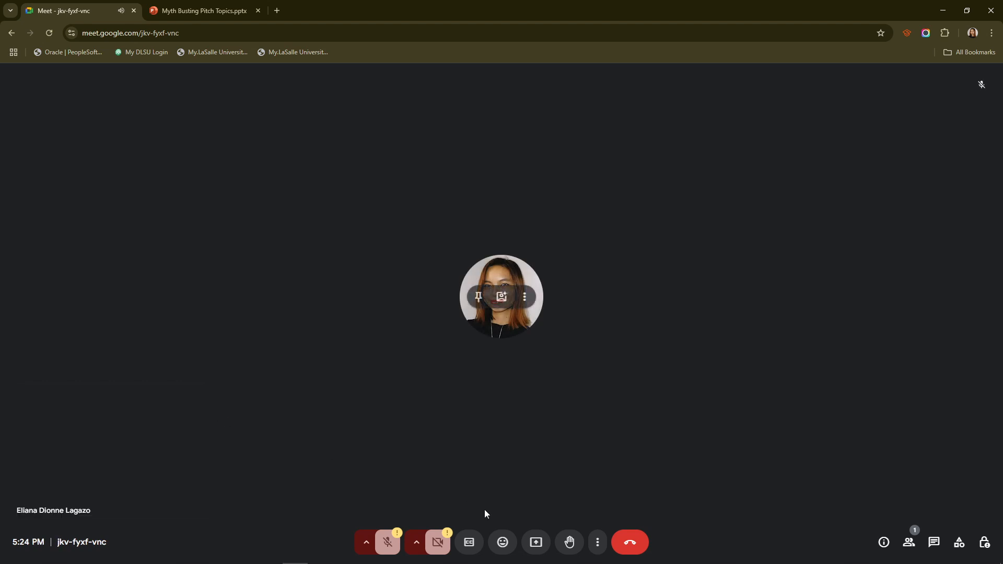
{"action": "mouse_move", "coordinate": [536, 543]}
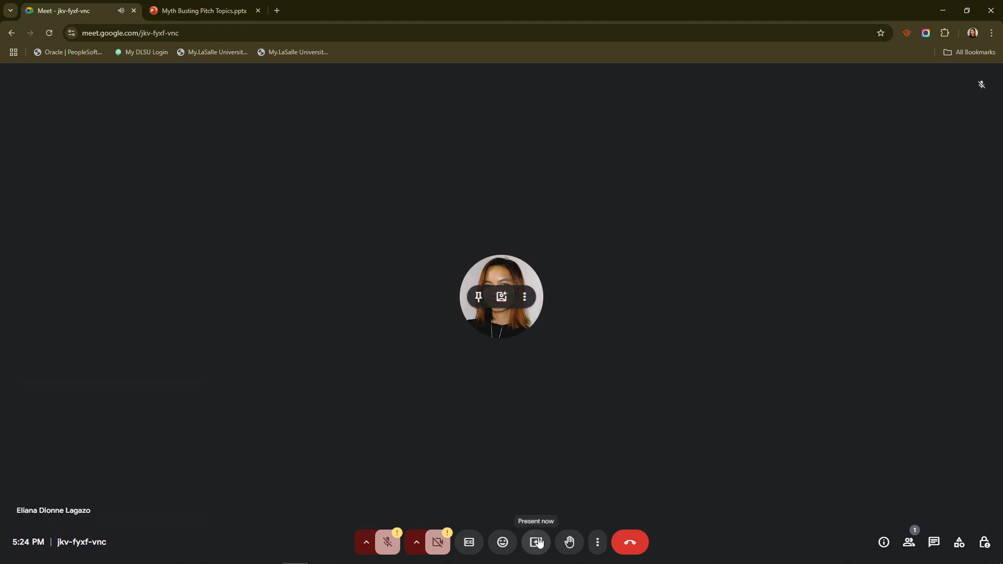
Choose the Myth Busting Pitch Topics.pptx Chrome tab as the content to present.
{"action": "left_click", "coordinate": [536, 543]}
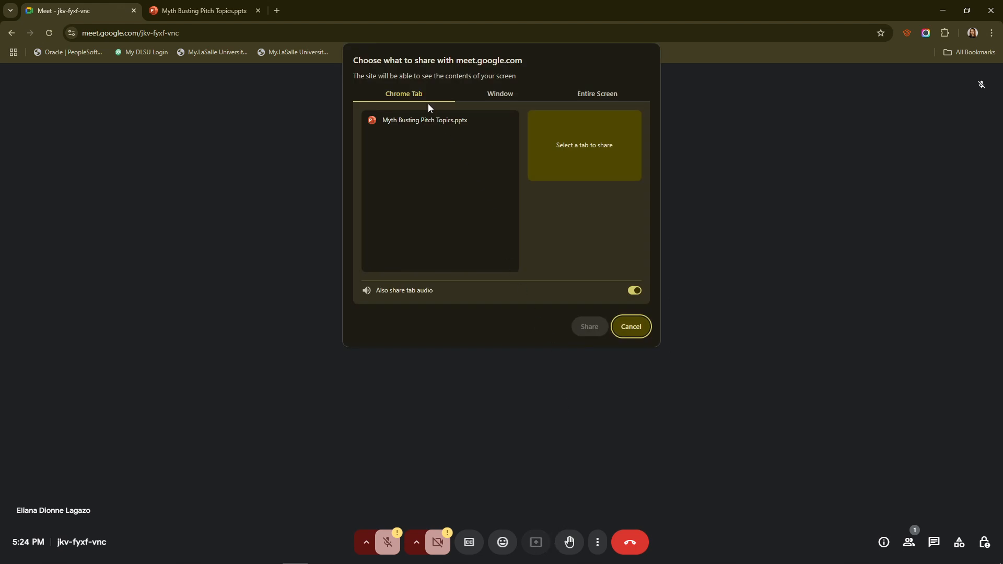
{"action": "left_click", "coordinate": [500, 93]}
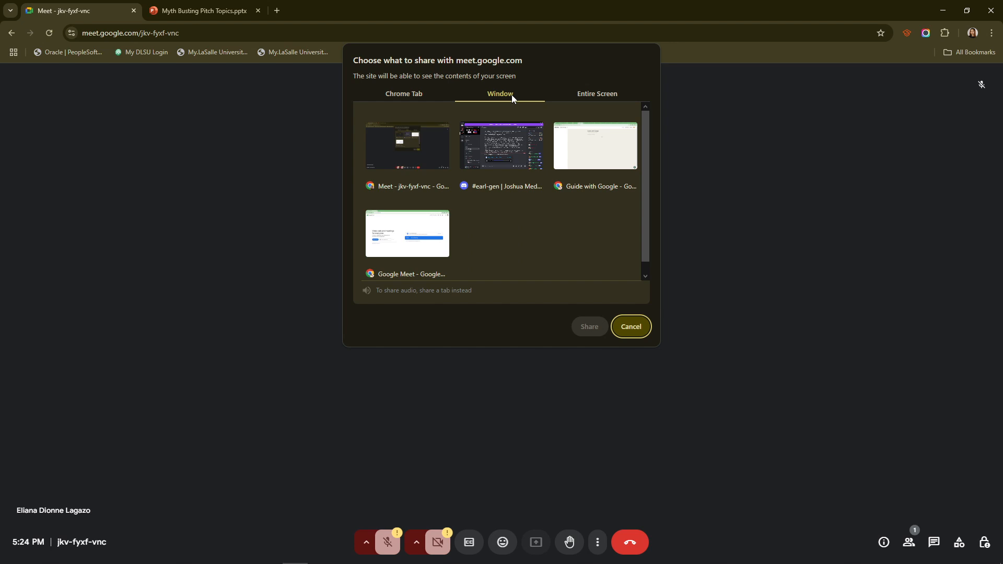
{"action": "mouse_move", "coordinate": [564, 99]}
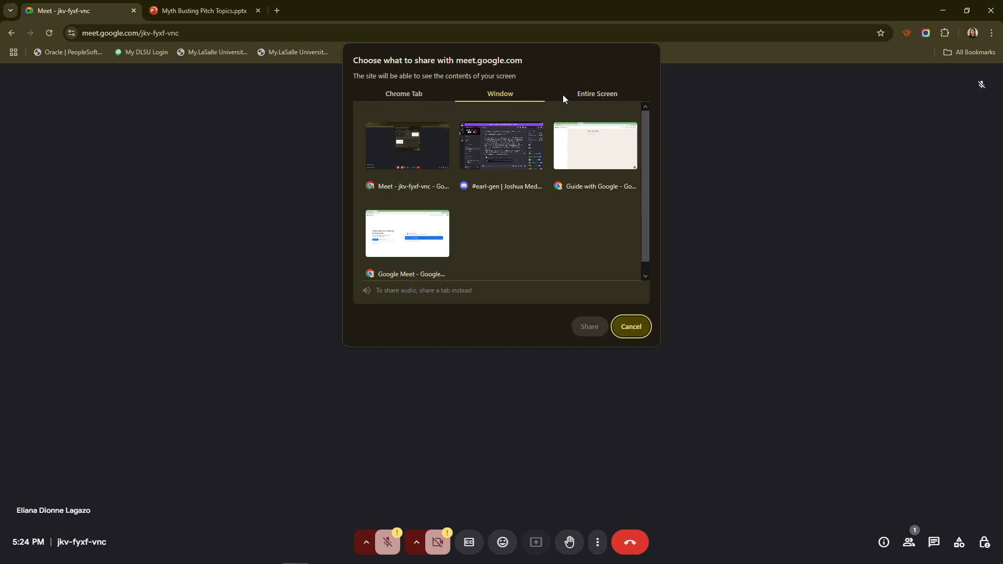
{"action": "mouse_move", "coordinate": [578, 99]}
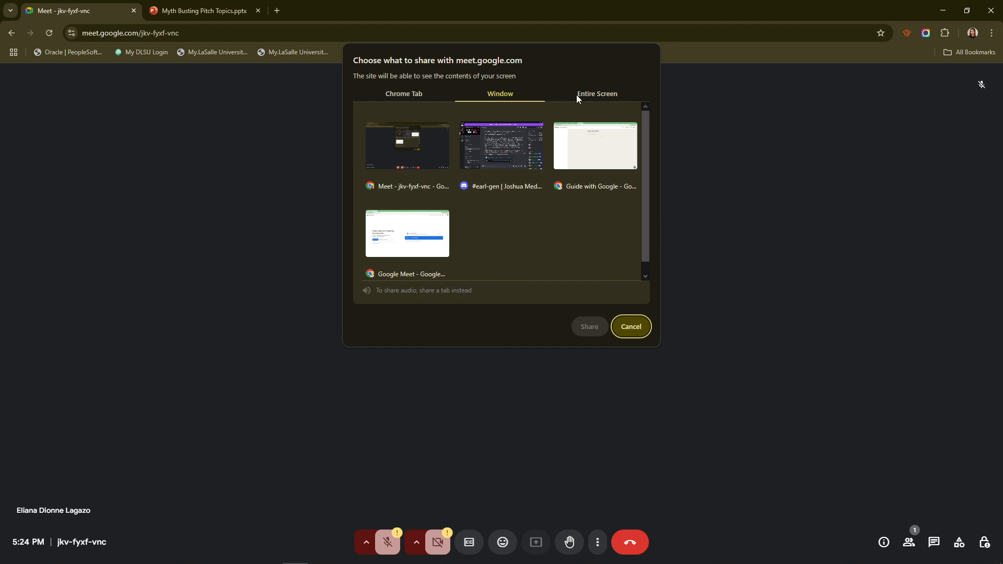
{"action": "left_click", "coordinate": [403, 94]}
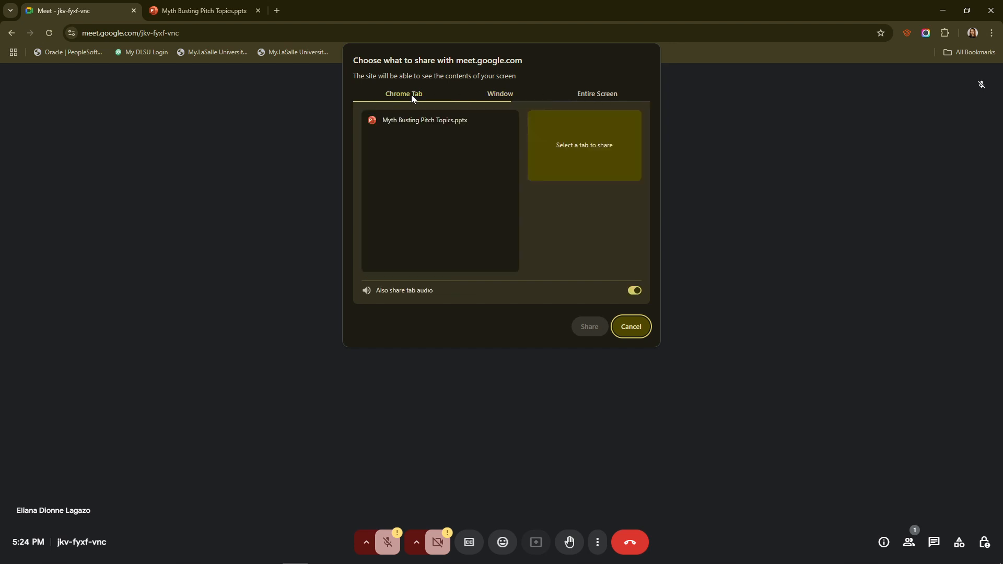
{"action": "left_click", "coordinate": [425, 120]}
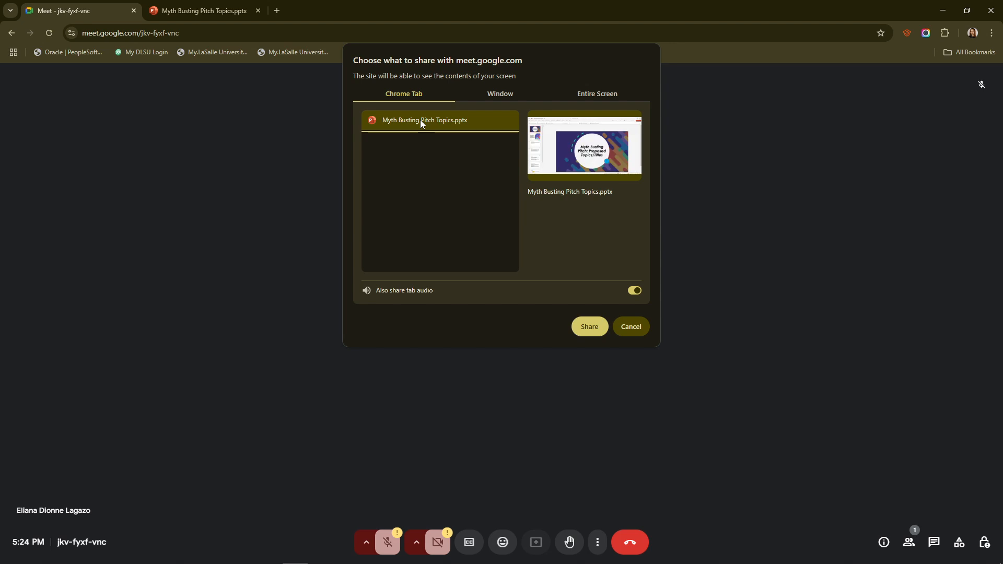
{"action": "mouse_move", "coordinate": [418, 136]}
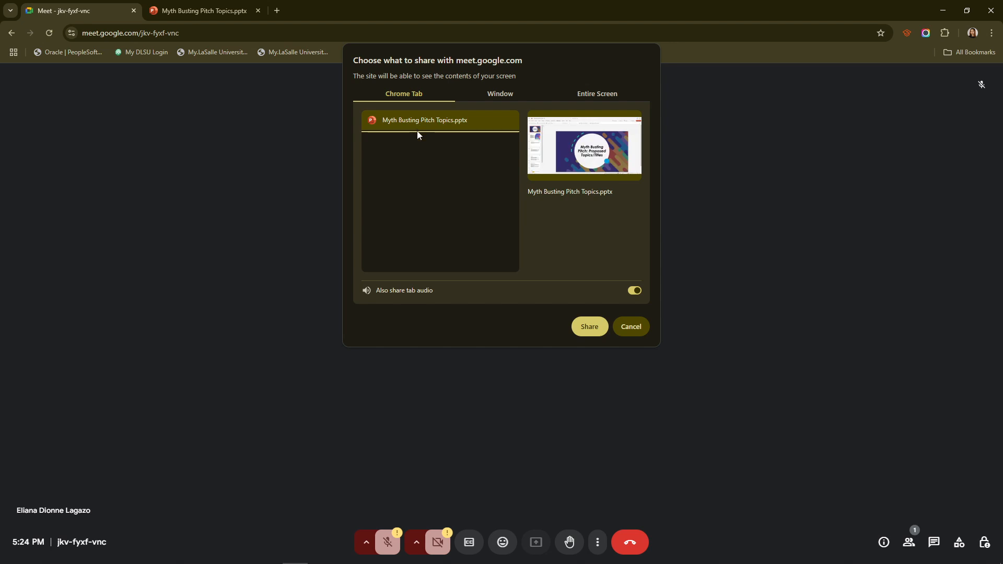
{"action": "mouse_move", "coordinate": [406, 282]}
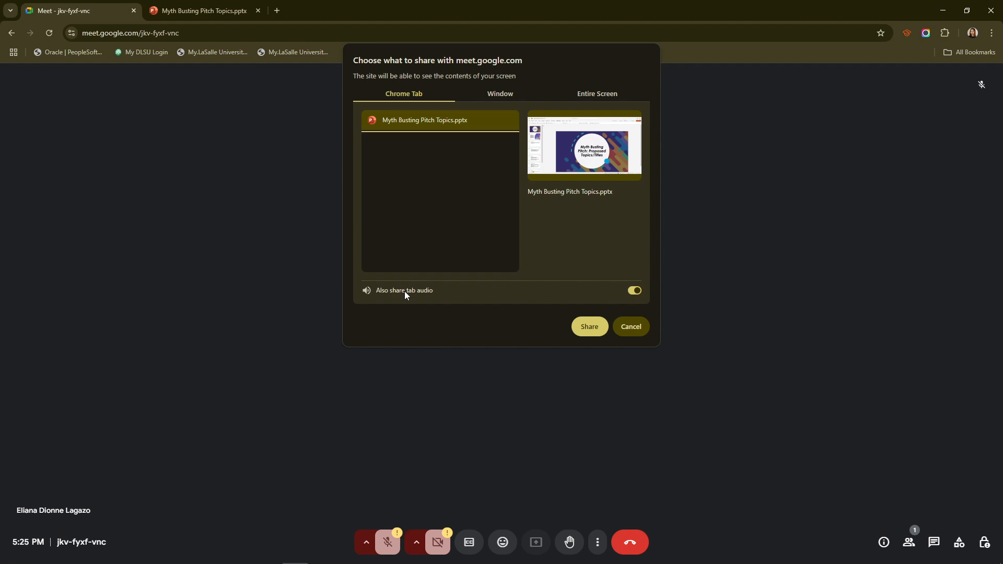
{"action": "mouse_move", "coordinate": [585, 316]}
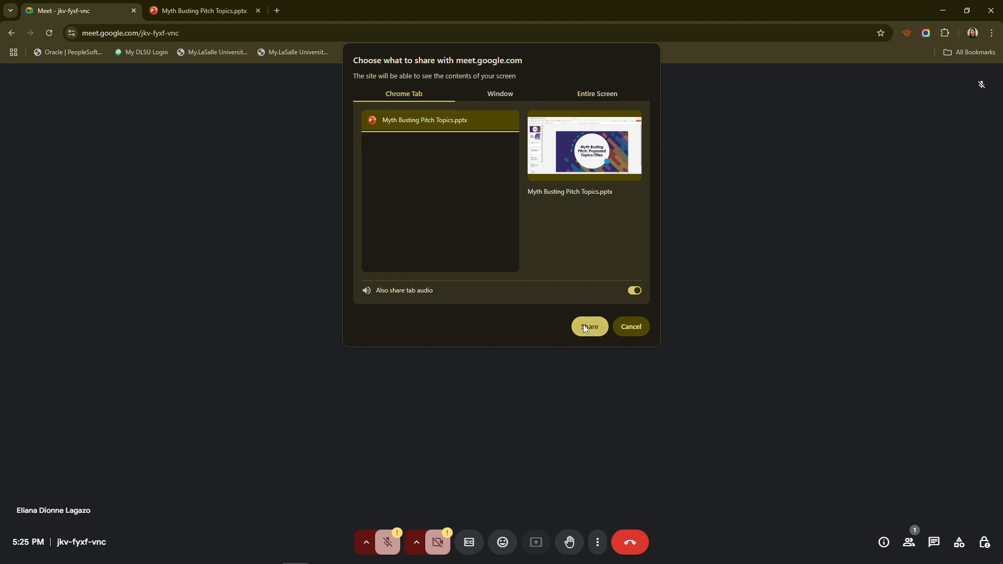
Share the tab with annotation on and run its slideshow before returning to Meet.
{"action": "left_click", "coordinate": [589, 326]}
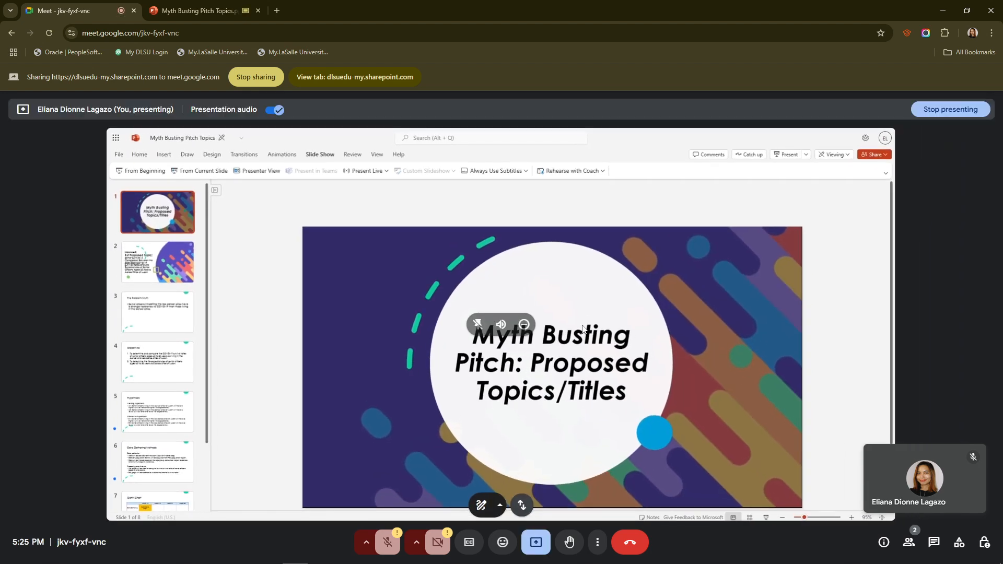
{"action": "left_click", "coordinate": [481, 506]}
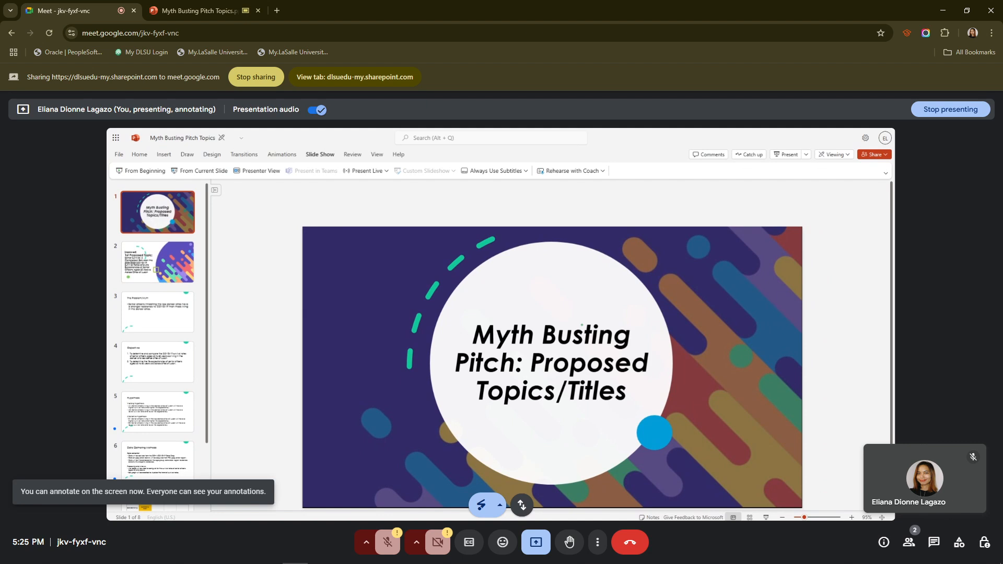
{"action": "left_click", "coordinate": [197, 10]}
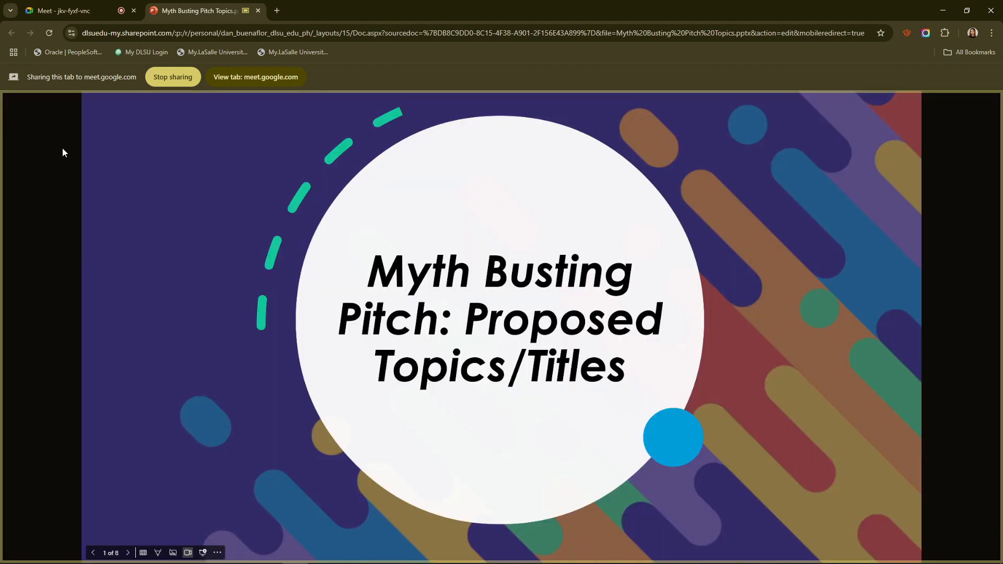
{"action": "left_click", "coordinate": [63, 9]}
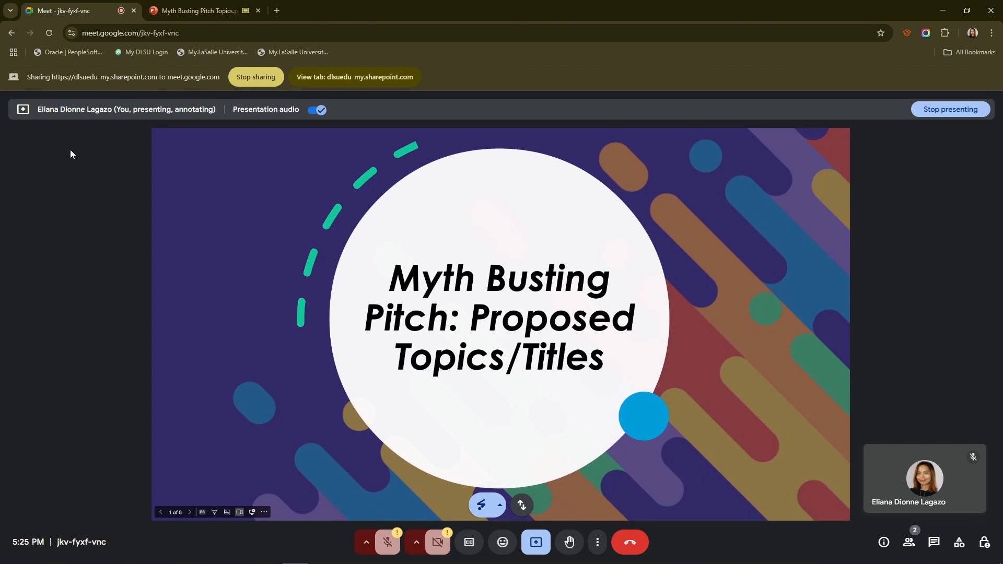